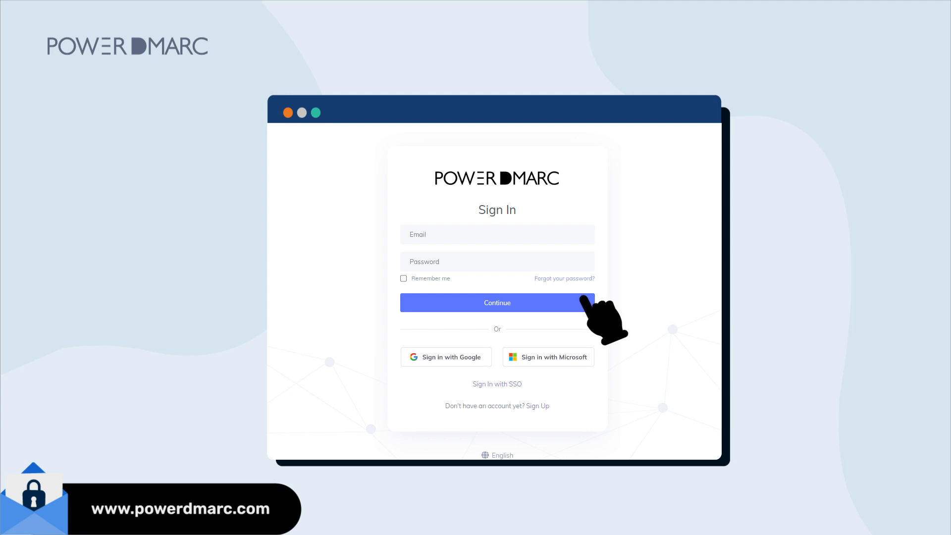
Continue into the account and expand the Analysis Tools section in the sidebar
{"action": "left_click", "coordinate": [497, 304]}
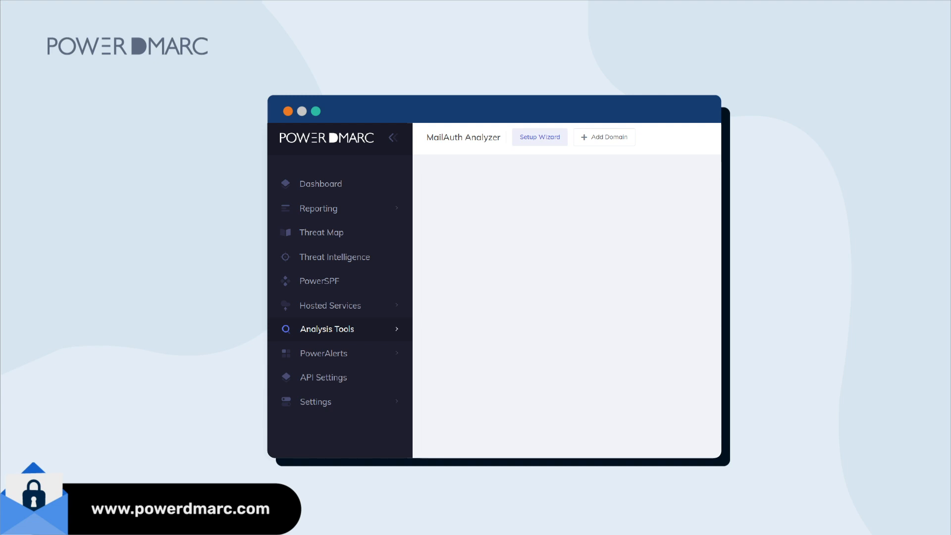
{"action": "mouse_move", "coordinate": [211, 334]}
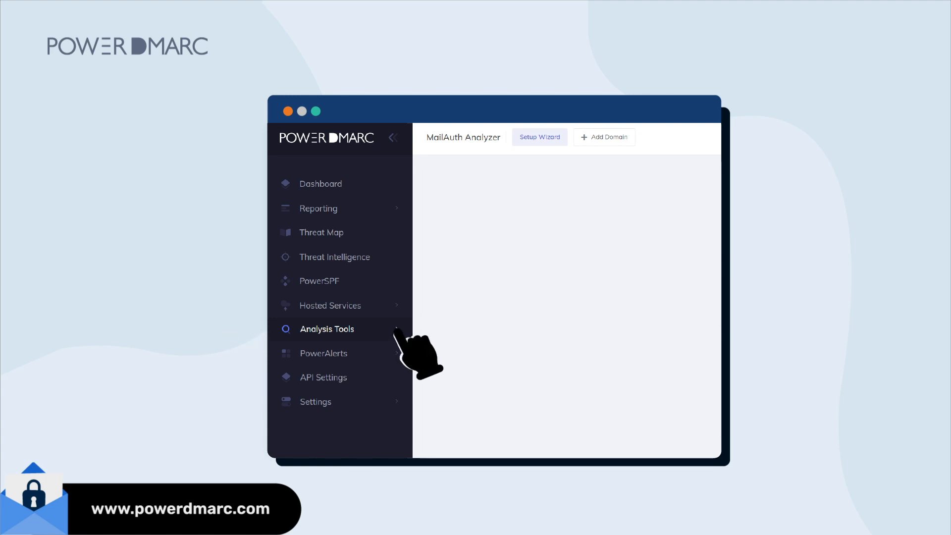
{"action": "left_click", "coordinate": [326, 328]}
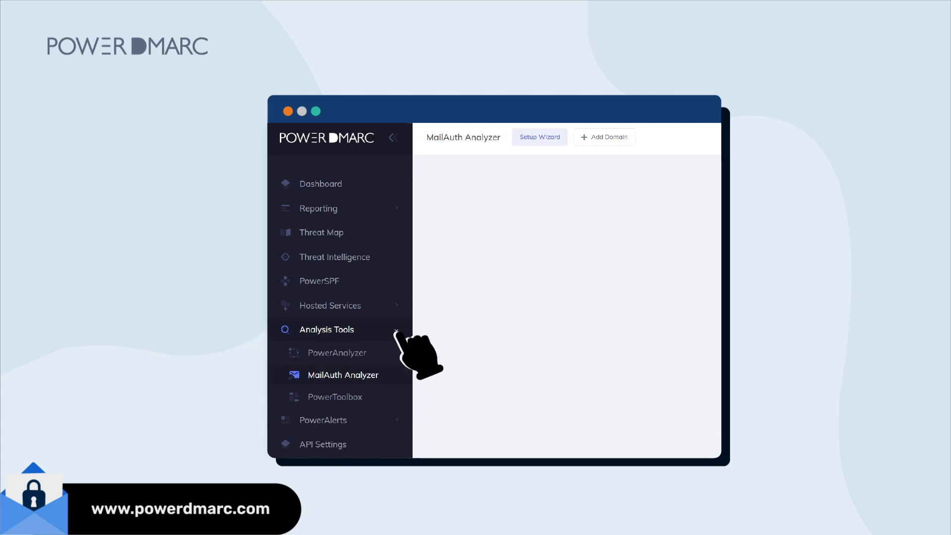
Go to the MailAuth Analyzer tool showing the test address and received emails table
{"action": "left_click", "coordinate": [343, 374]}
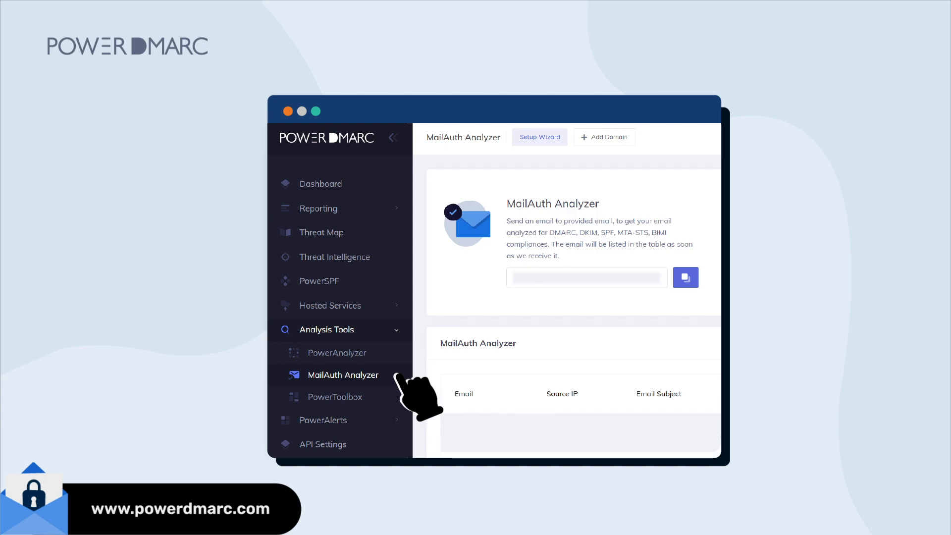
{"action": "mouse_move", "coordinate": [686, 278]}
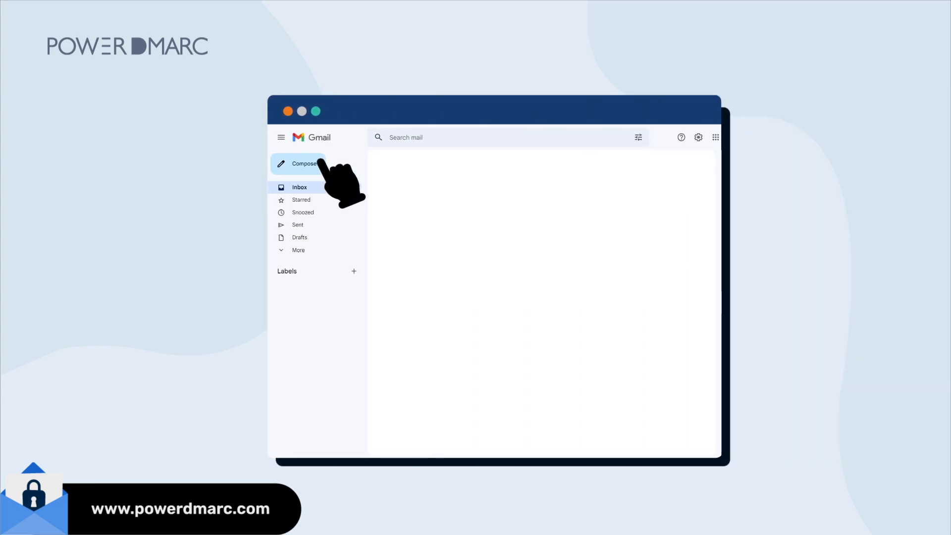
Send a new email with subject 'Testing' to the analyzer's test address
{"action": "left_click", "coordinate": [303, 164]}
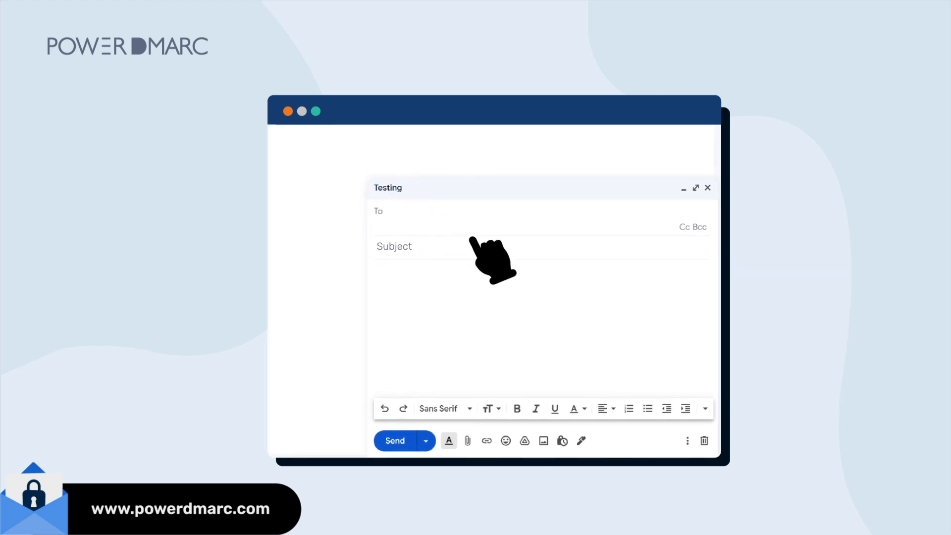
{"action": "left_click", "coordinate": [498, 211]}
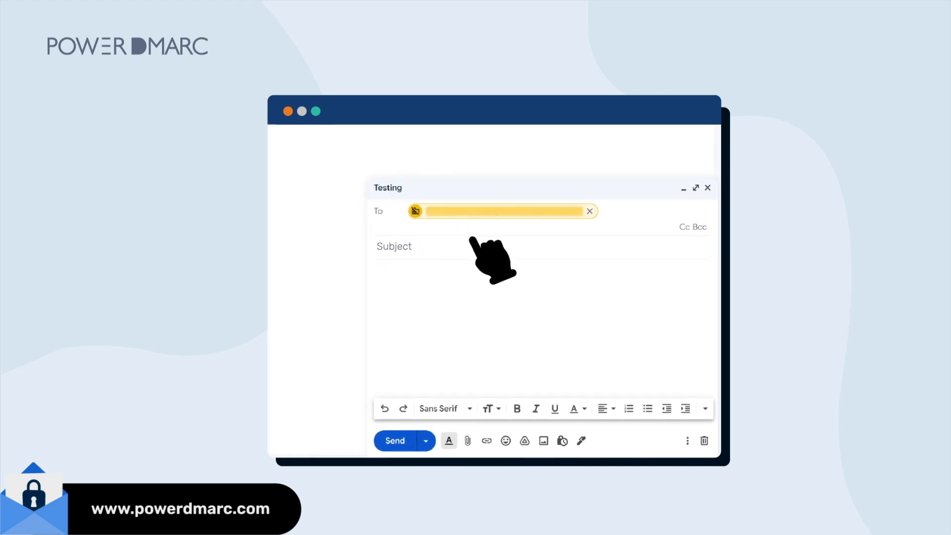
{"action": "mouse_move", "coordinate": [491, 279]}
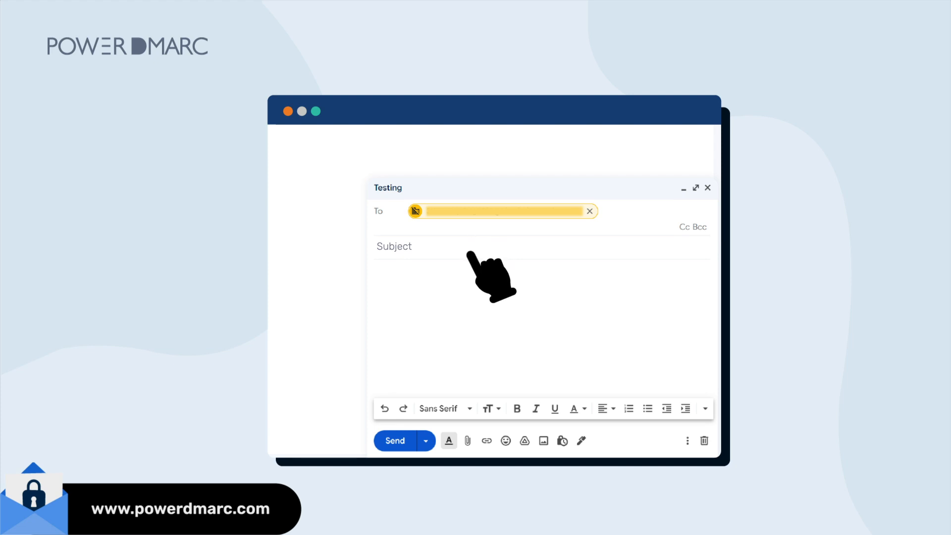
{"action": "type", "text": "Testing"}
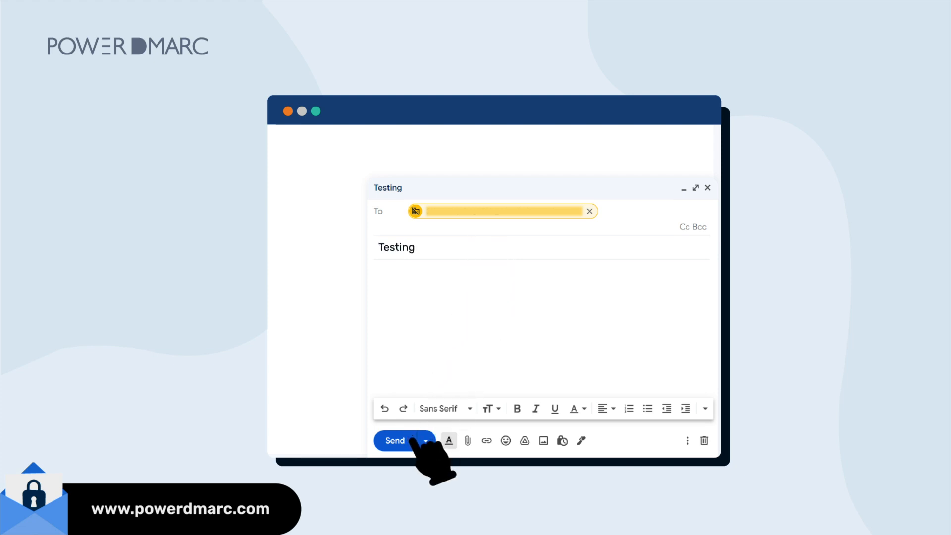
{"action": "left_click", "coordinate": [396, 441]}
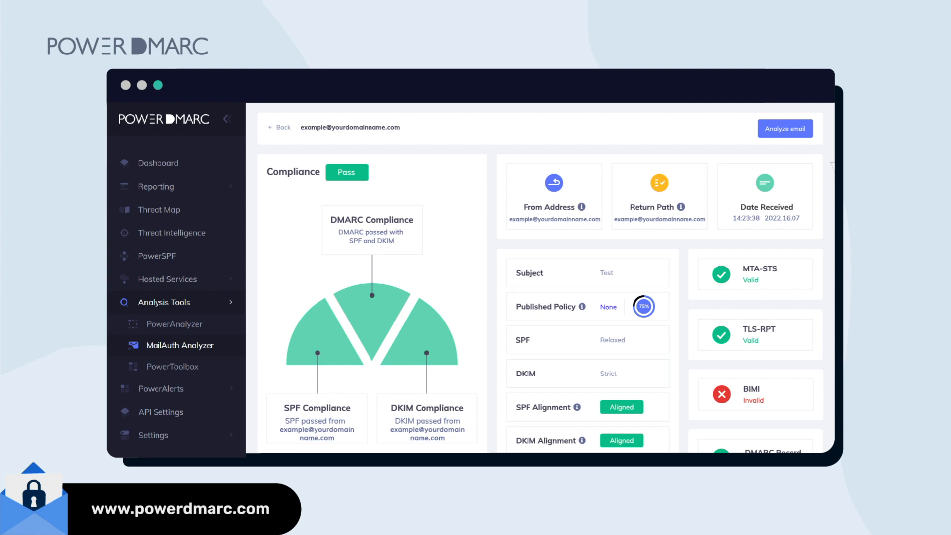
Move down to the Email Header section and switch it to the Human view
{"action": "scroll", "scroll_direction": "down", "scroll_amount": 3}
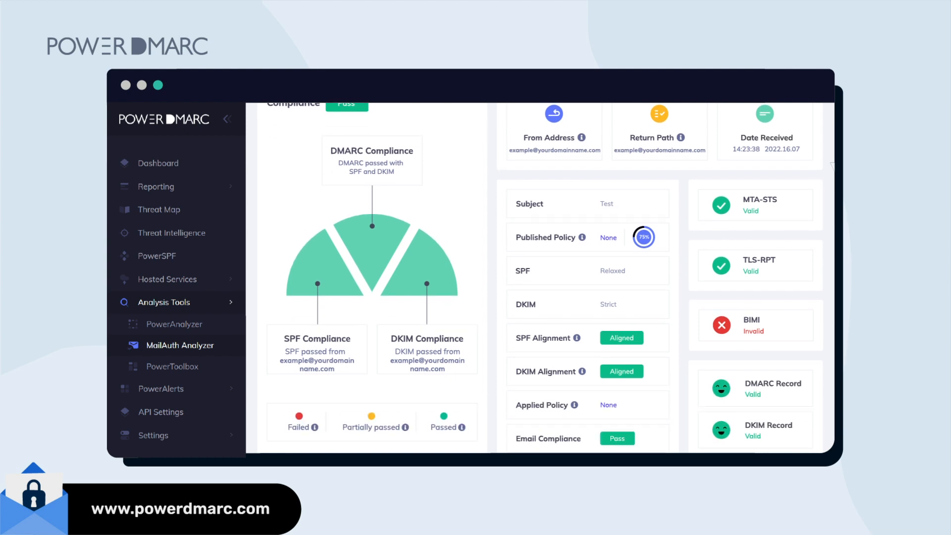
{"action": "scroll", "scroll_direction": "down", "scroll_amount": 3}
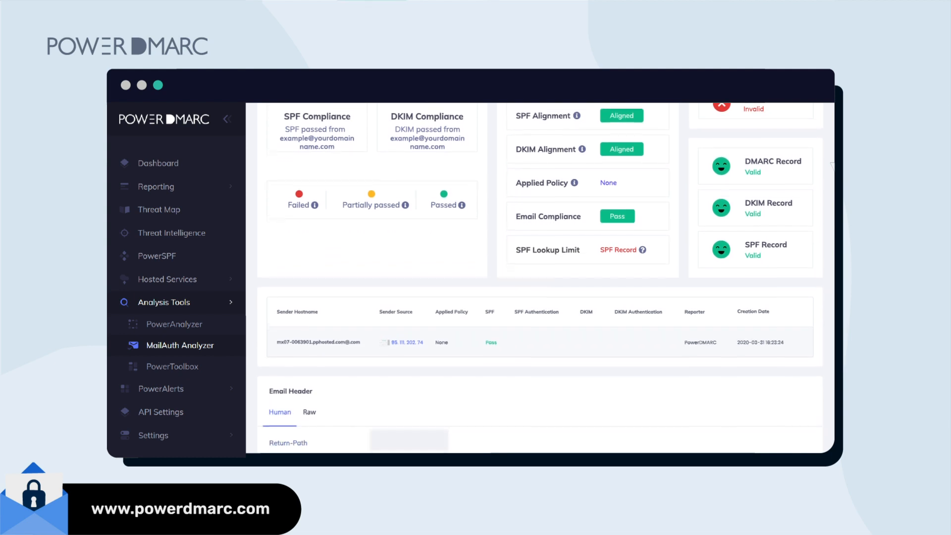
{"action": "scroll", "scroll_direction": "down", "scroll_amount": 3}
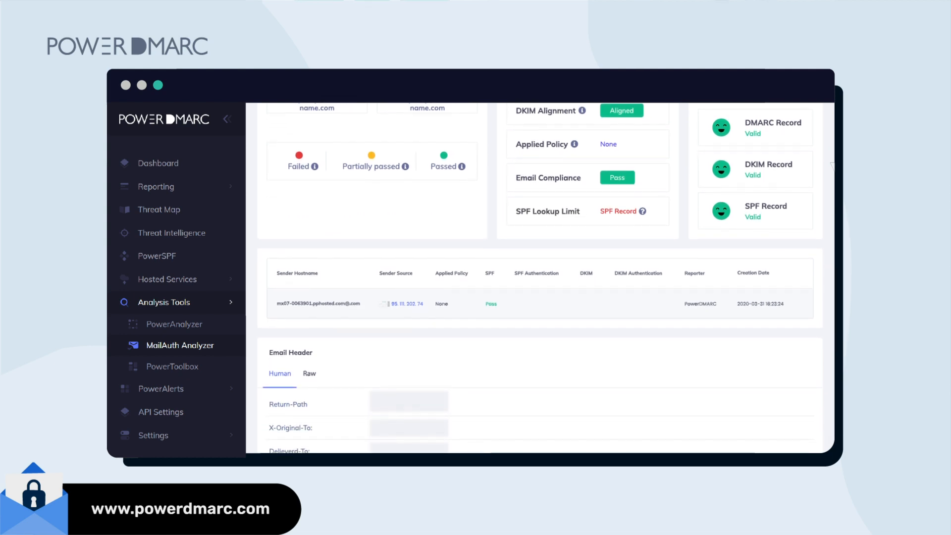
{"action": "left_click", "coordinate": [309, 374]}
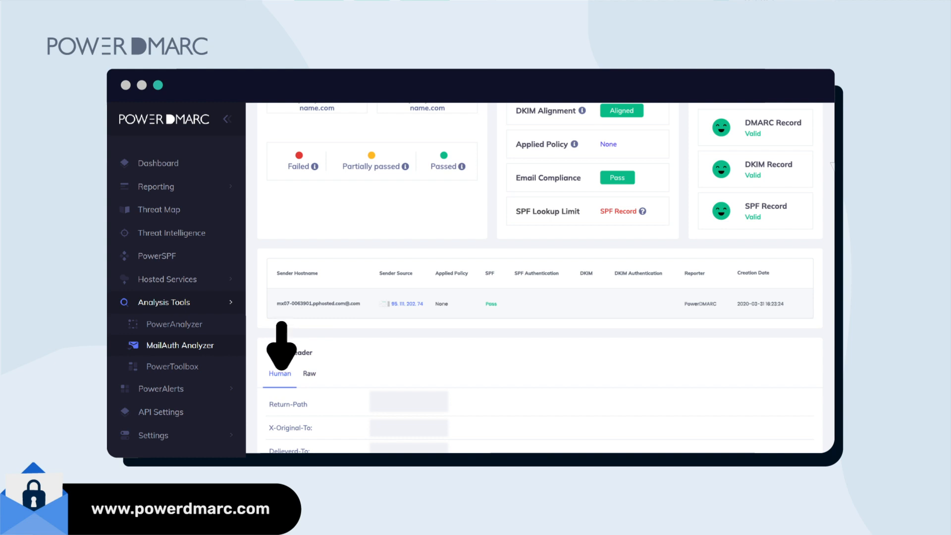
{"action": "mouse_move", "coordinate": [281, 339]}
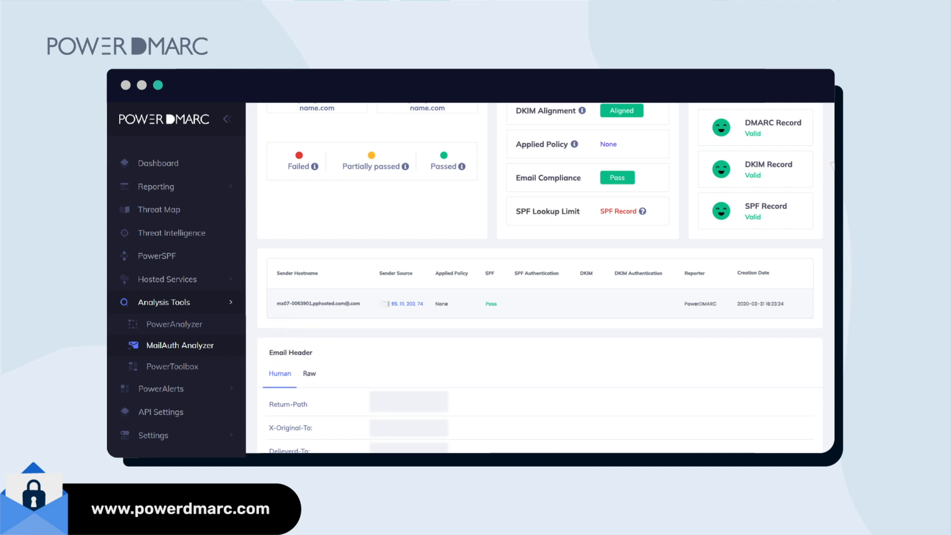